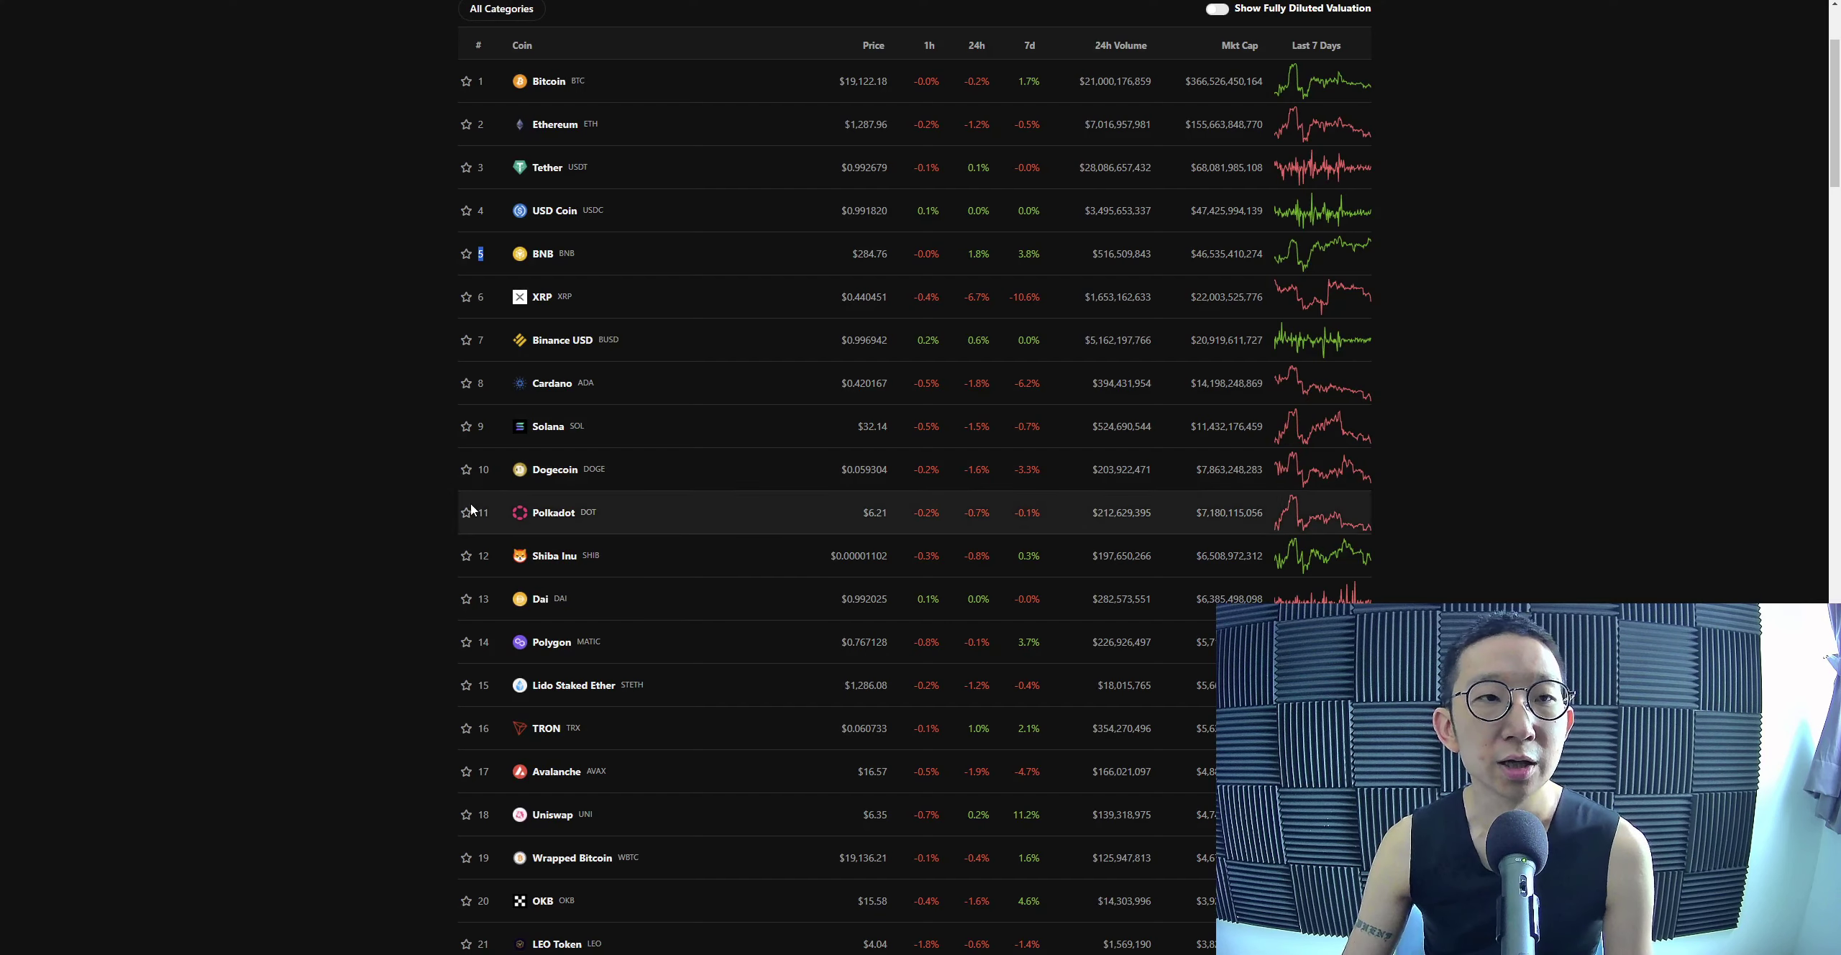
mouse_move(566, 280)
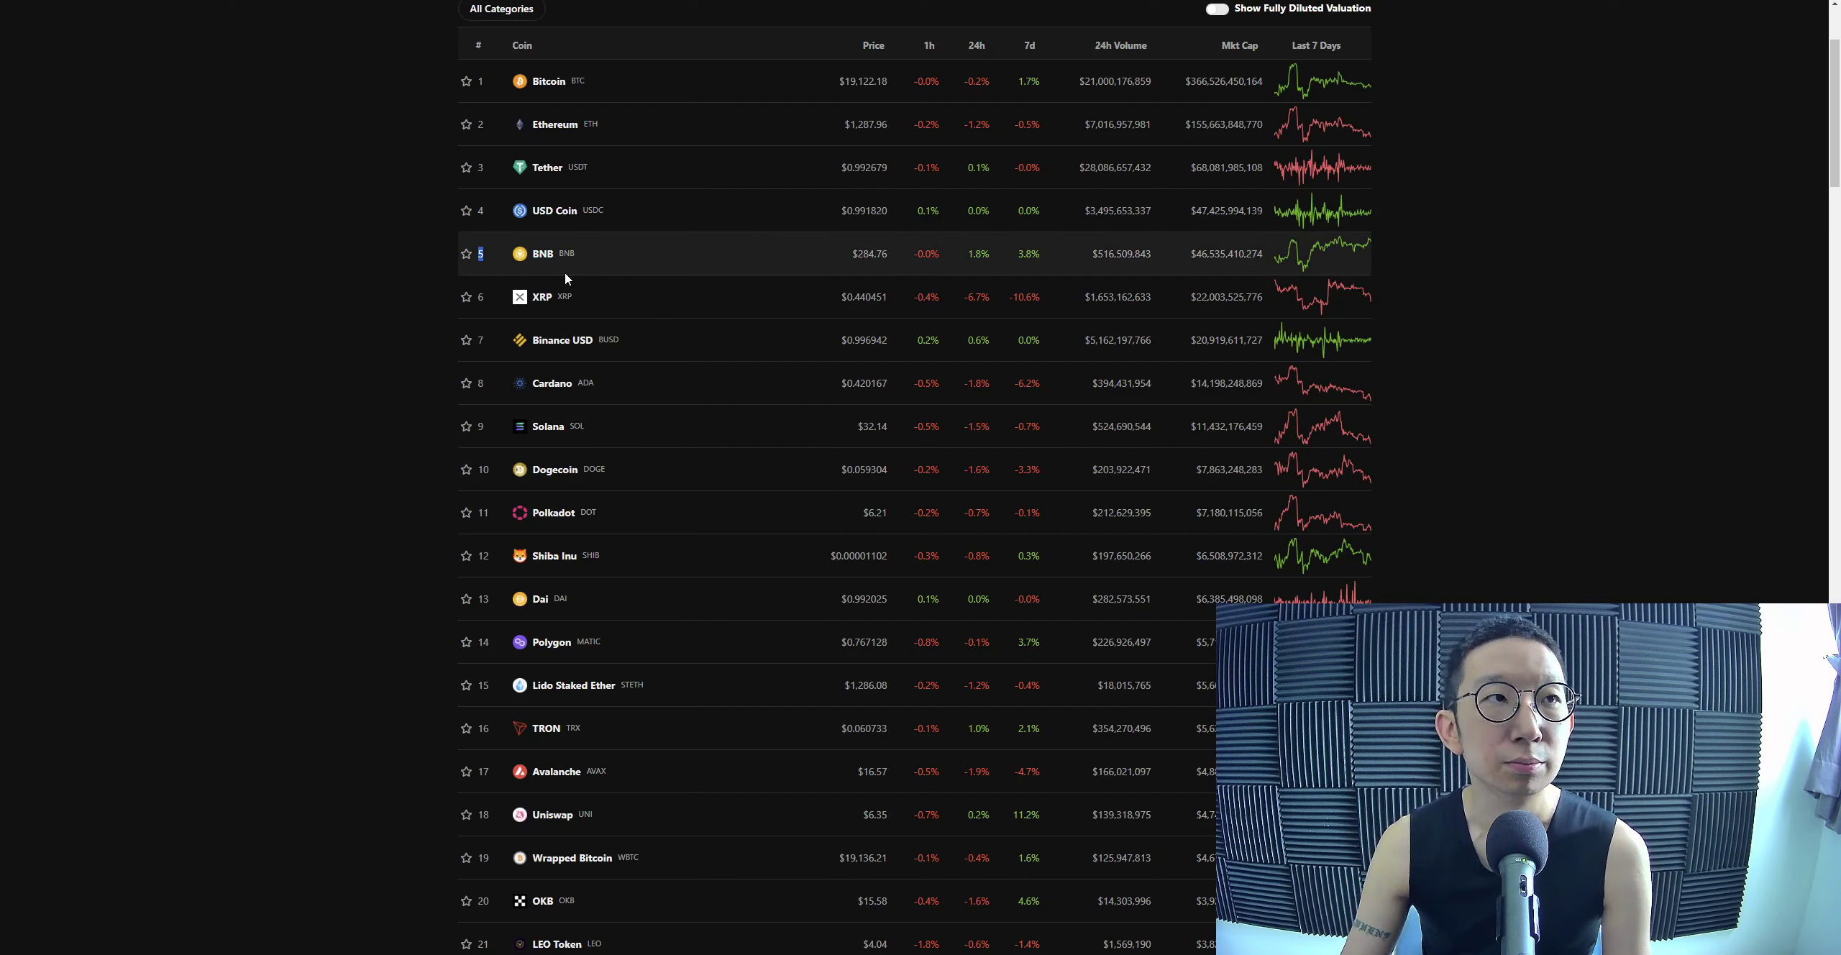
Step: Select the BNB row at rank five in CoinGecko's market-cap table
left_click(542, 253)
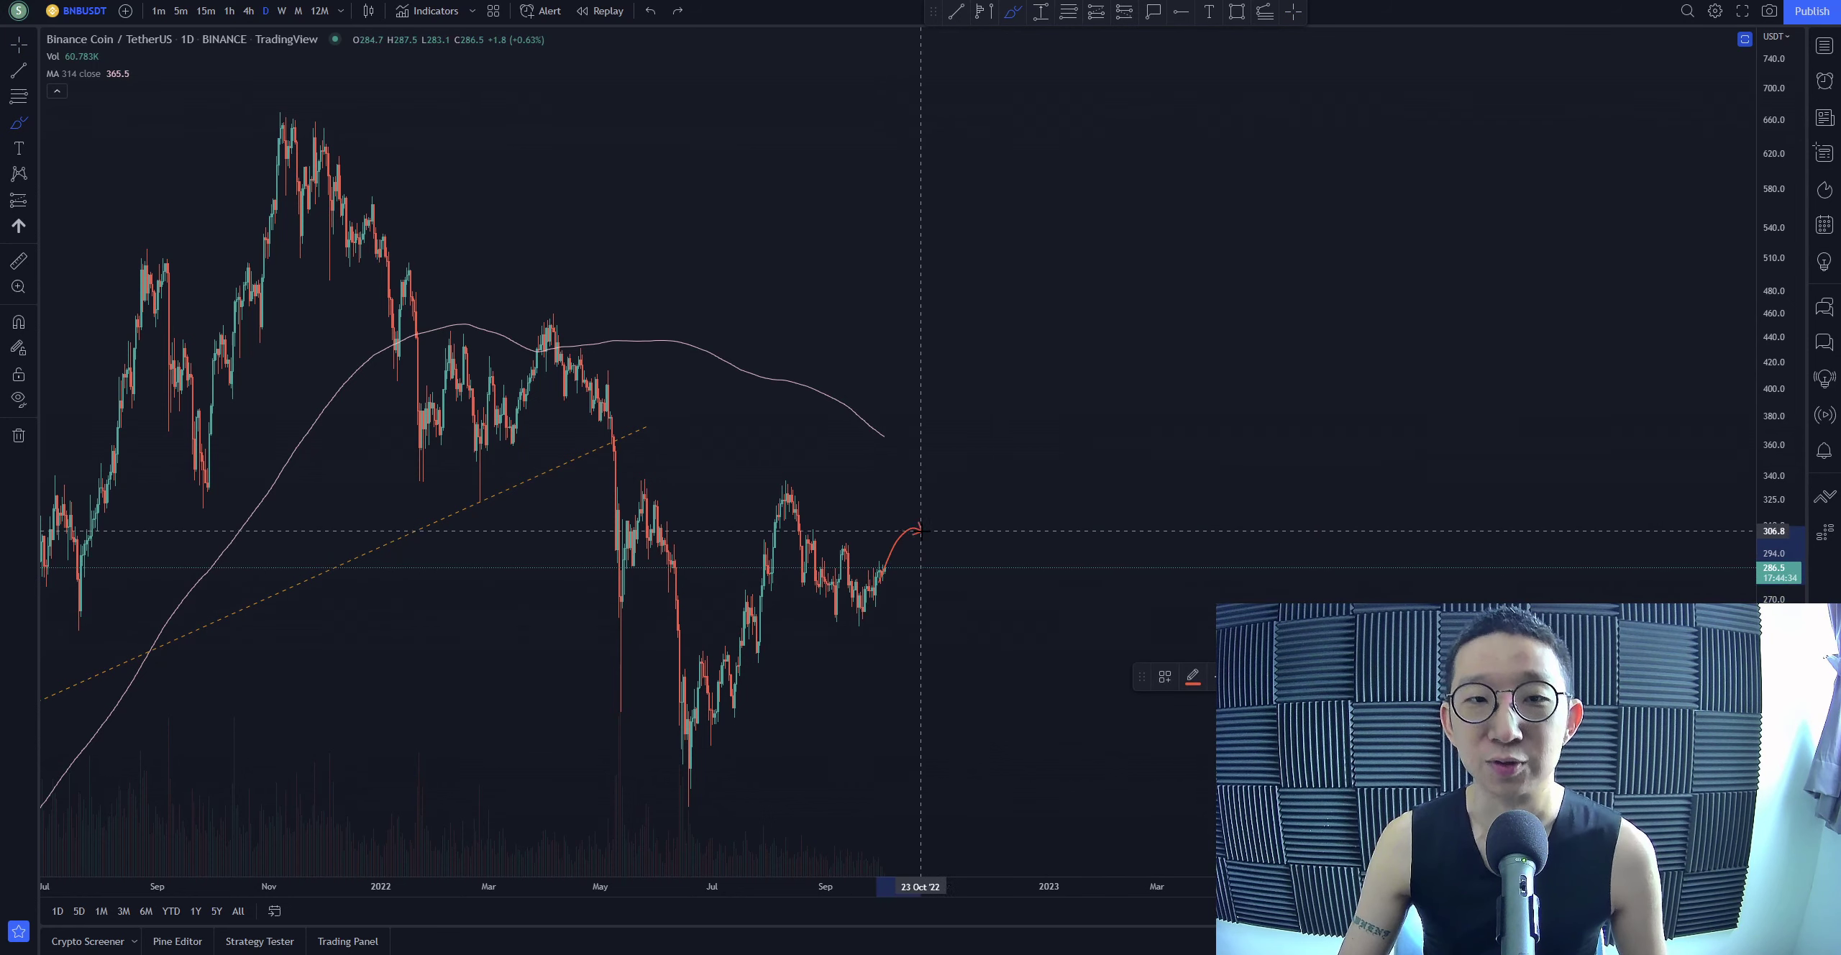
Step: Compress the price scale until the 127.0 target label shows below current prices
left_click_drag(892, 529, 999, 676)
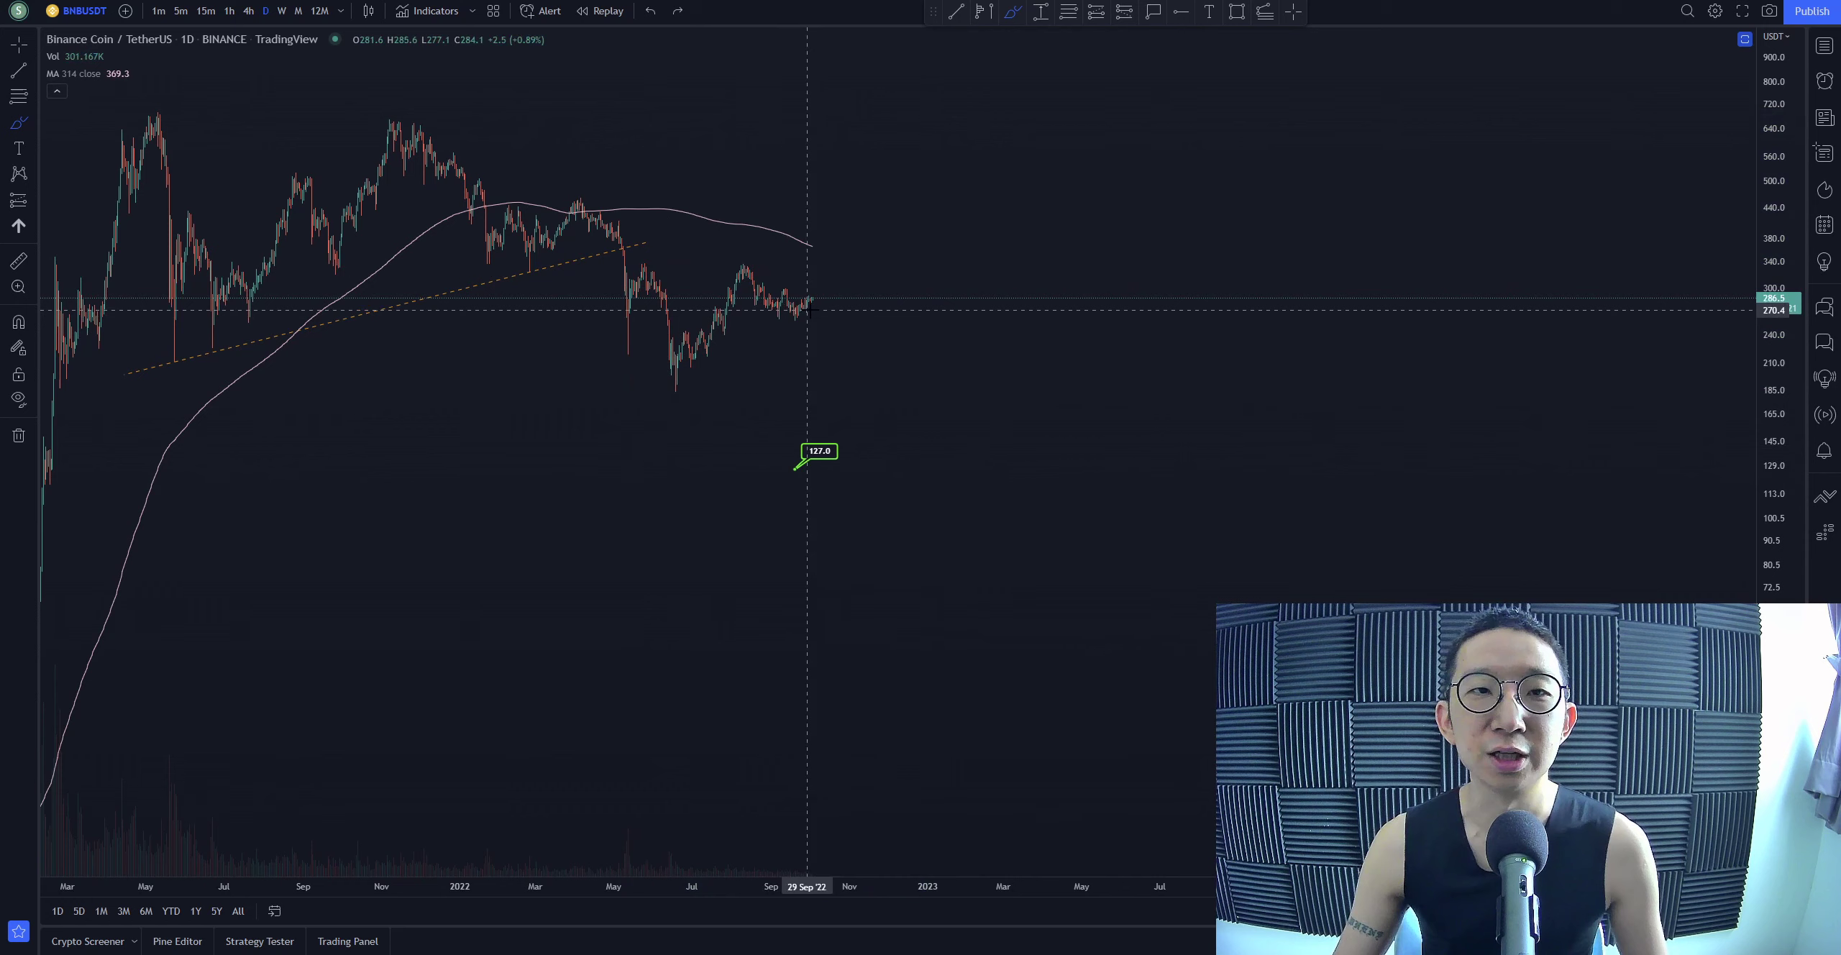
mouse_move(817, 661)
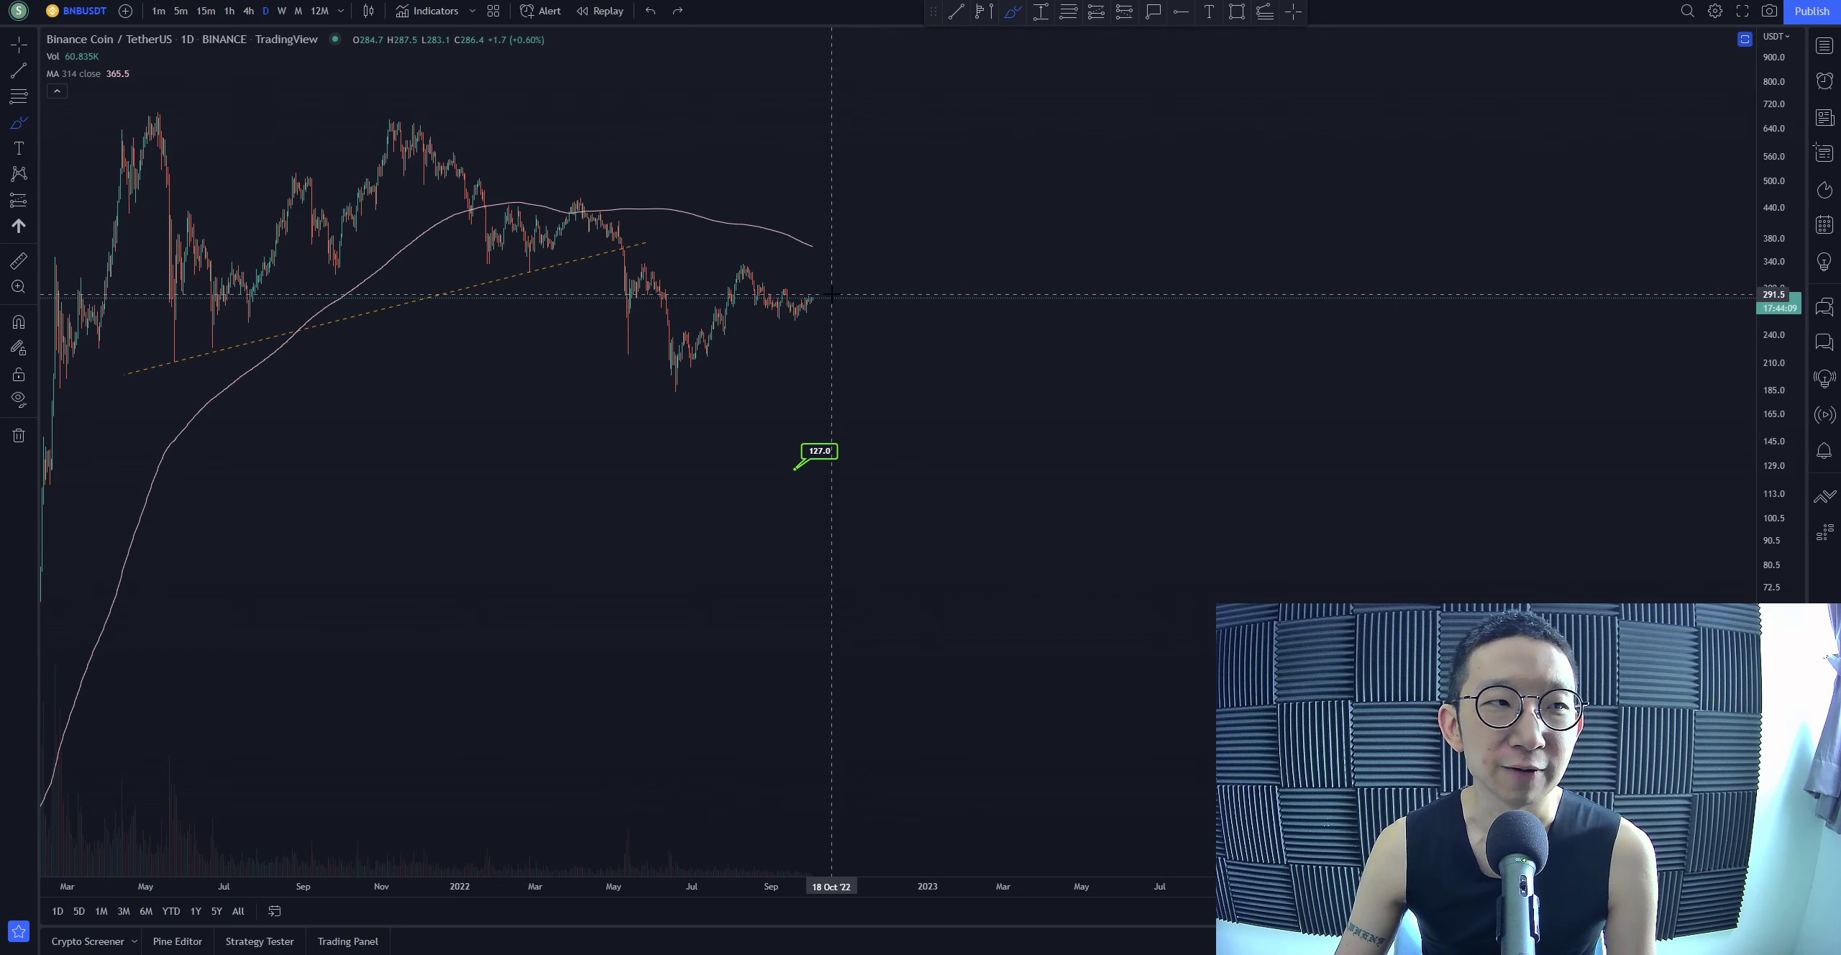
Step: Zoom out and pan the time axis so the chart reaches back to mid-2020
left_click_drag(827, 288, 893, 441)
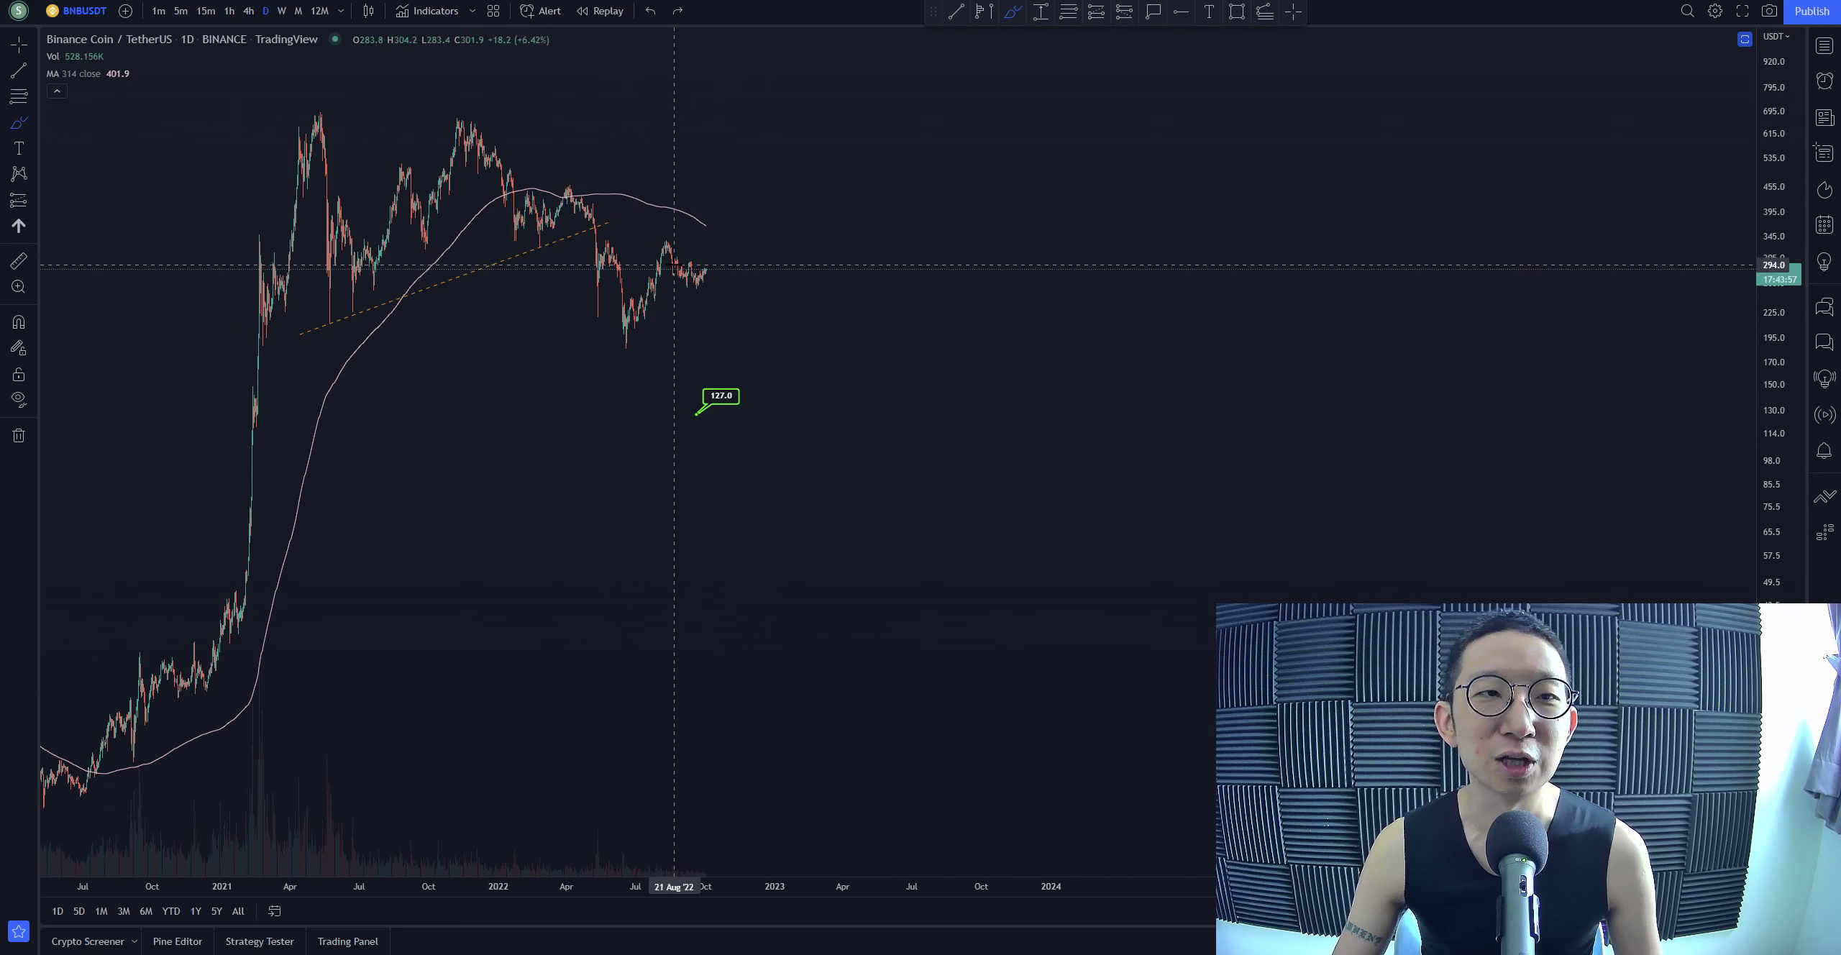
mouse_move(835, 570)
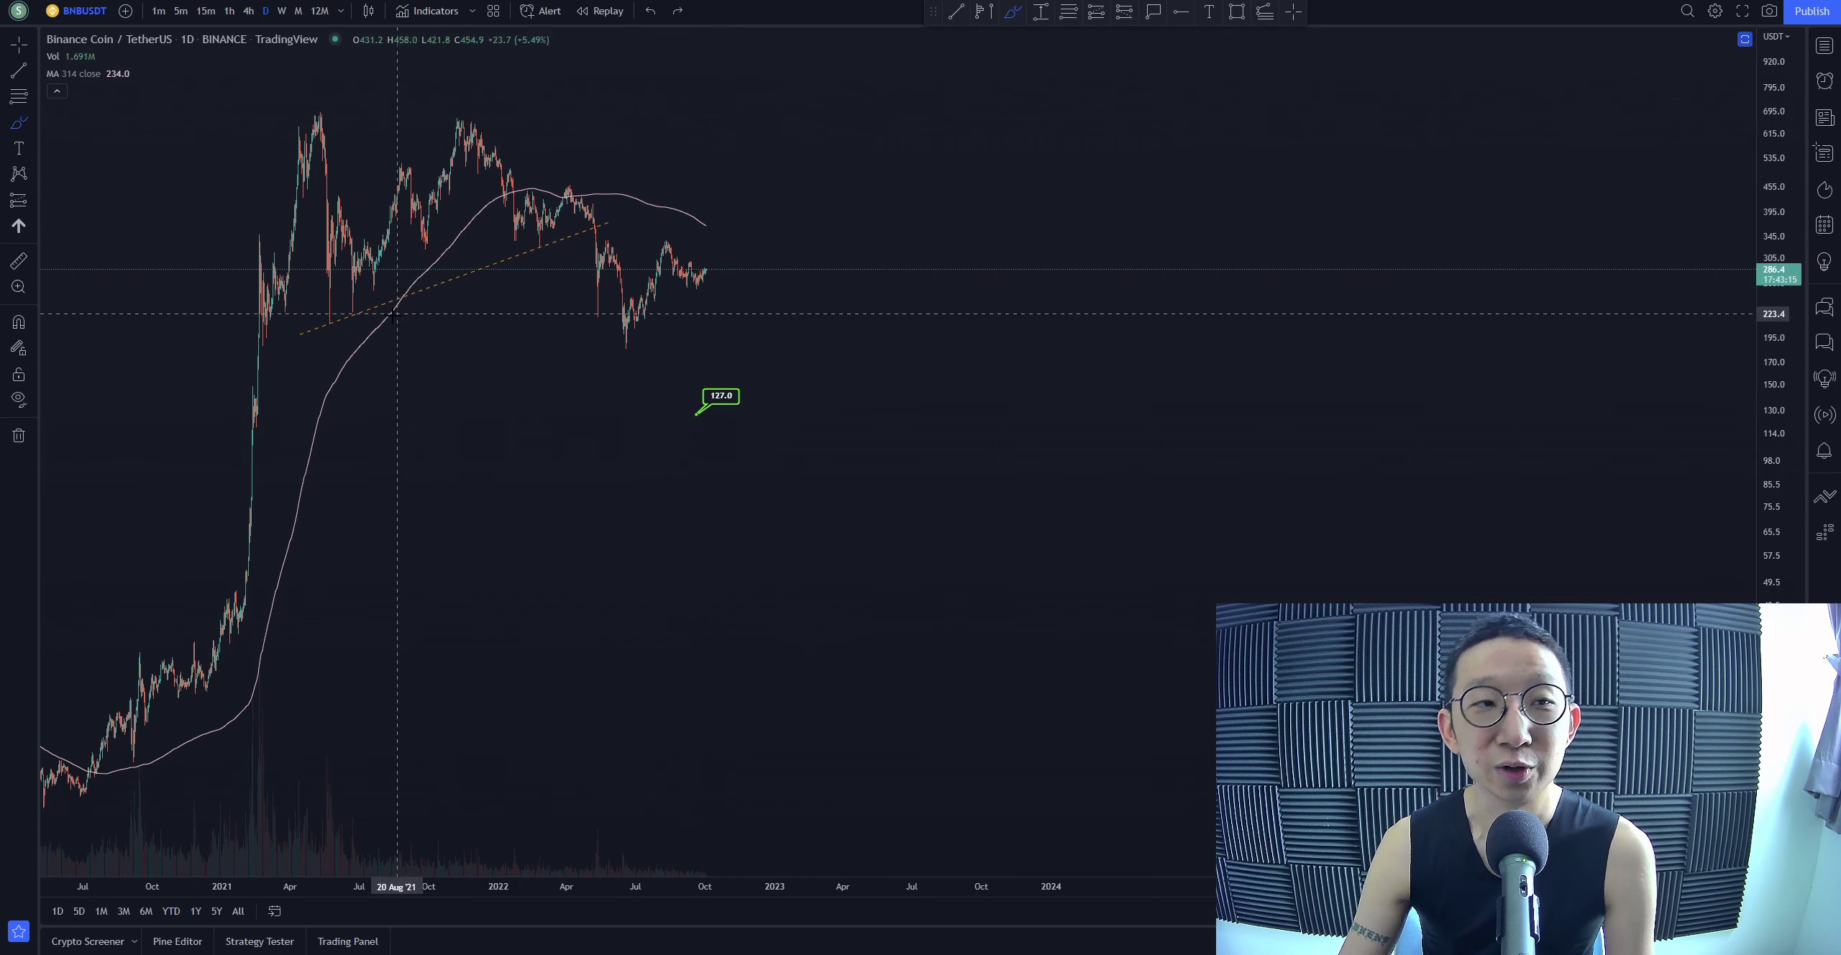
left_click_drag(399, 317, 781, 270)
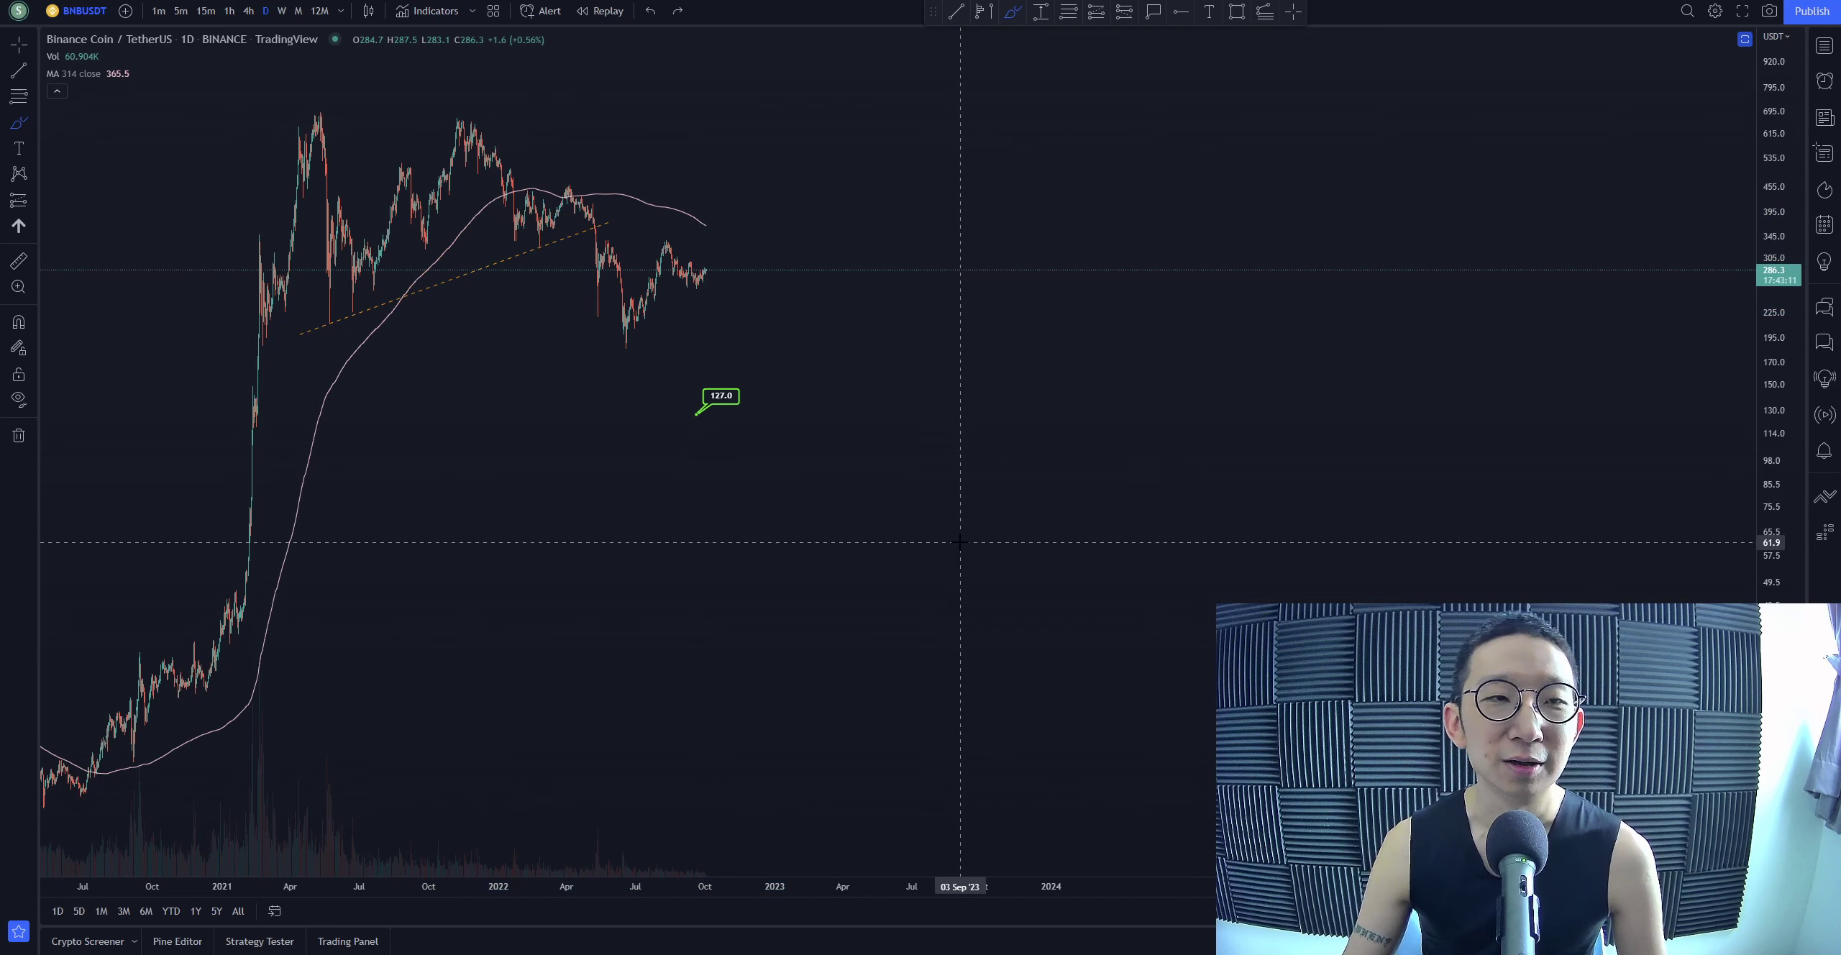
mouse_move(883, 502)
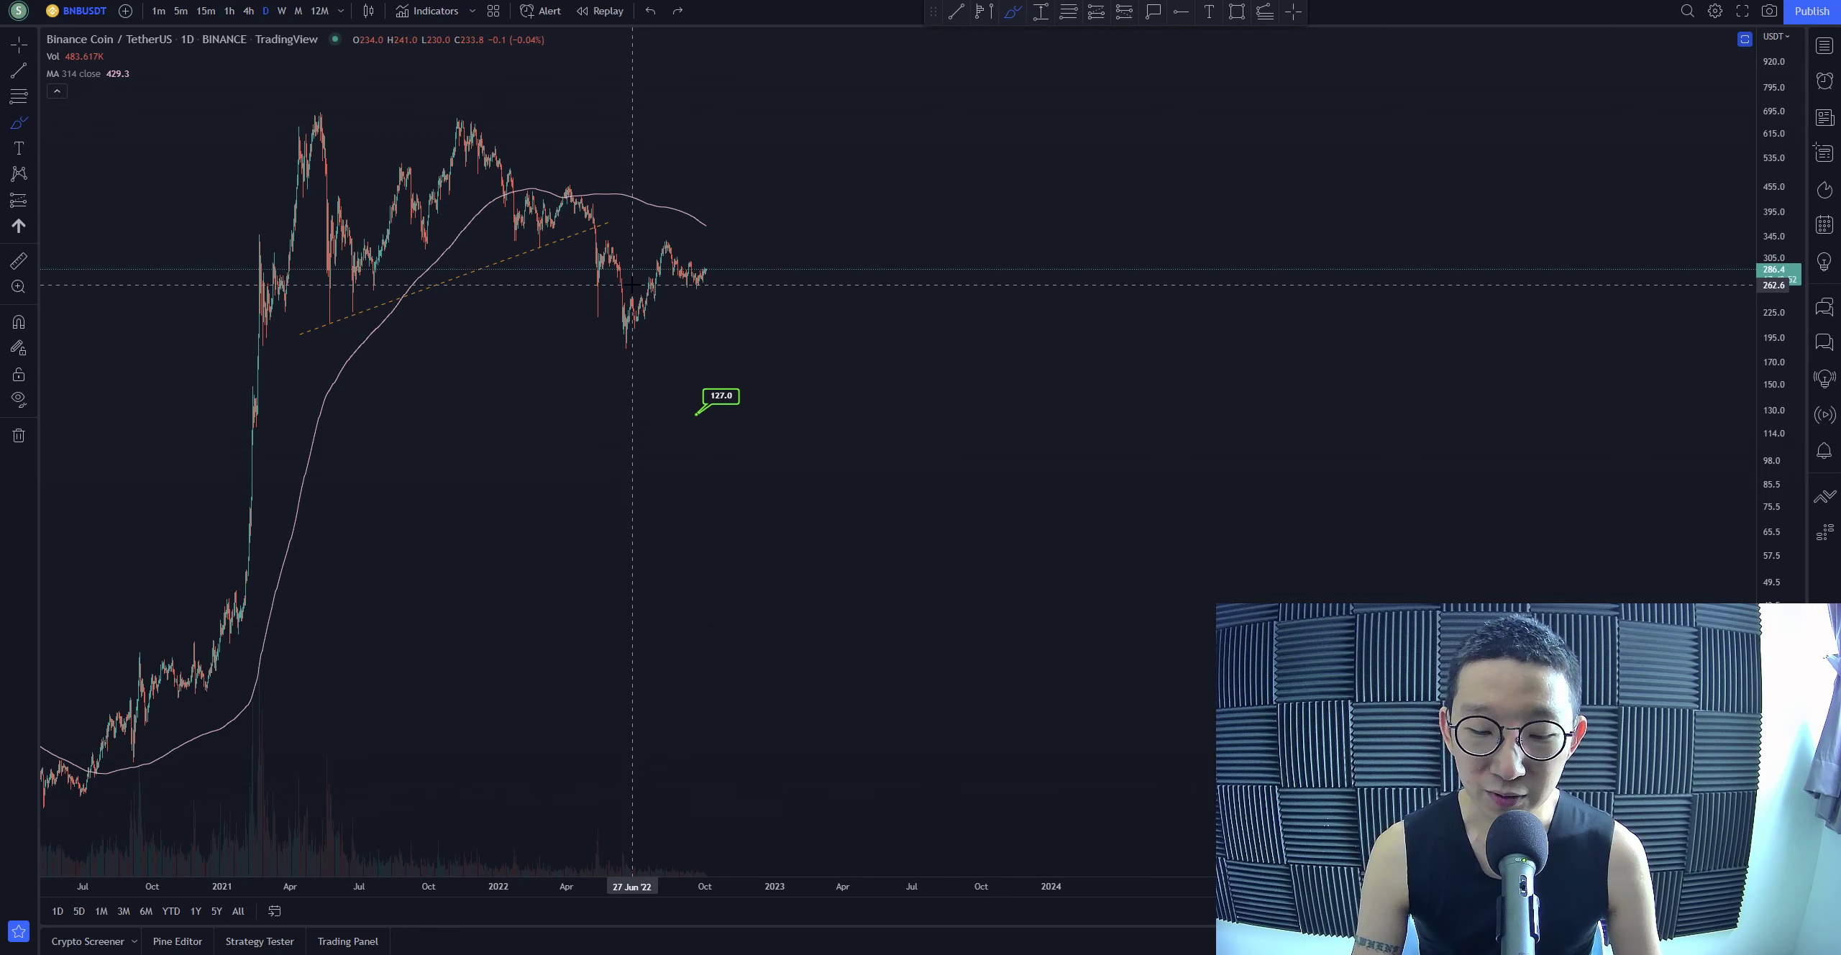
Step: Load the BNBBTC daily chart via the symbol search
type("BNBBTC")
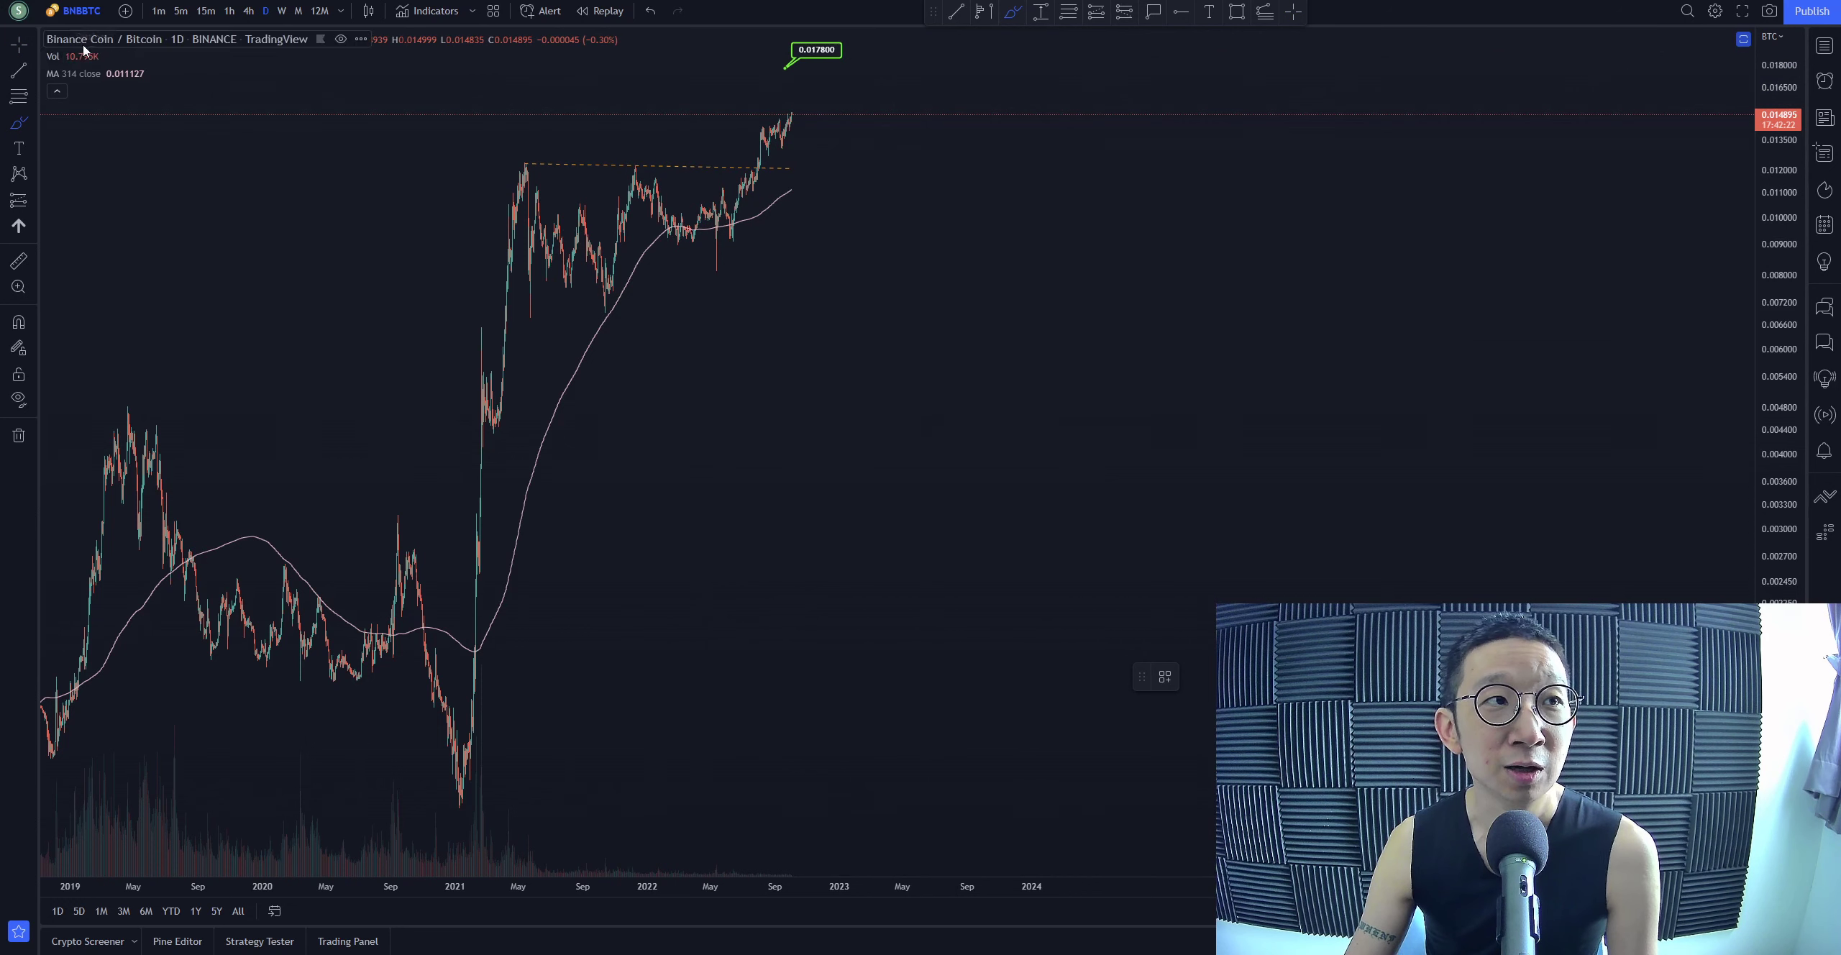
mouse_move(764, 159)
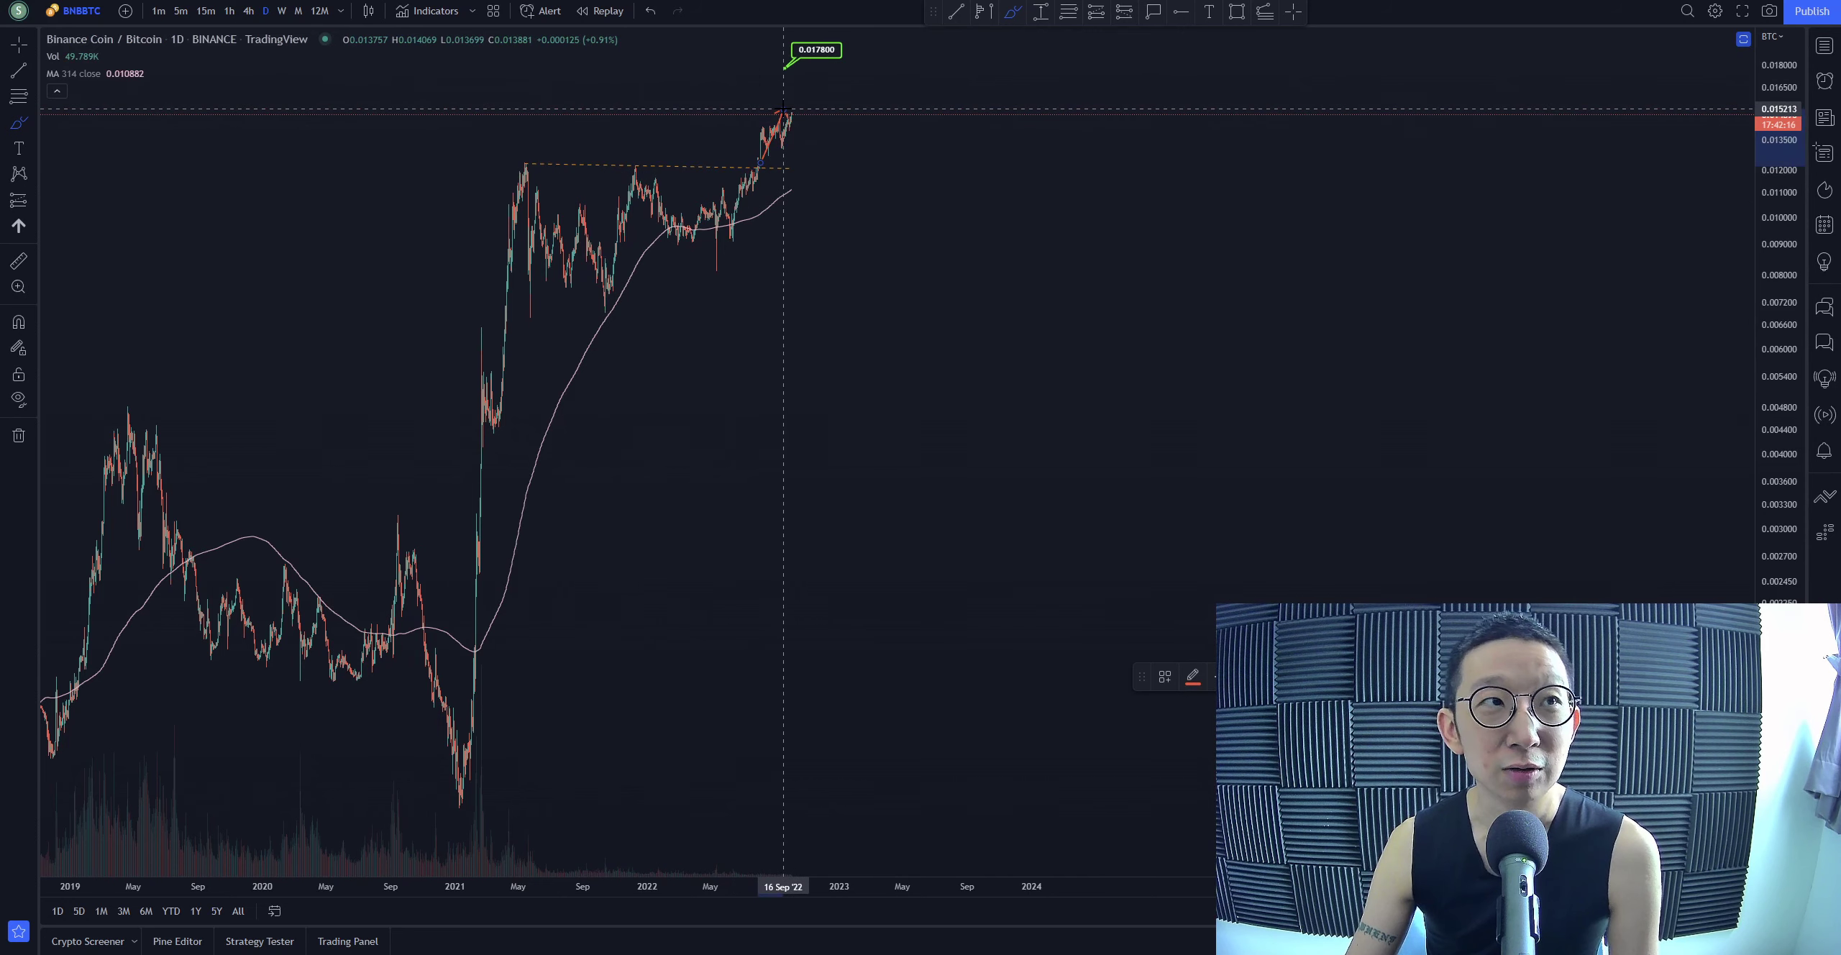
mouse_move(743, 135)
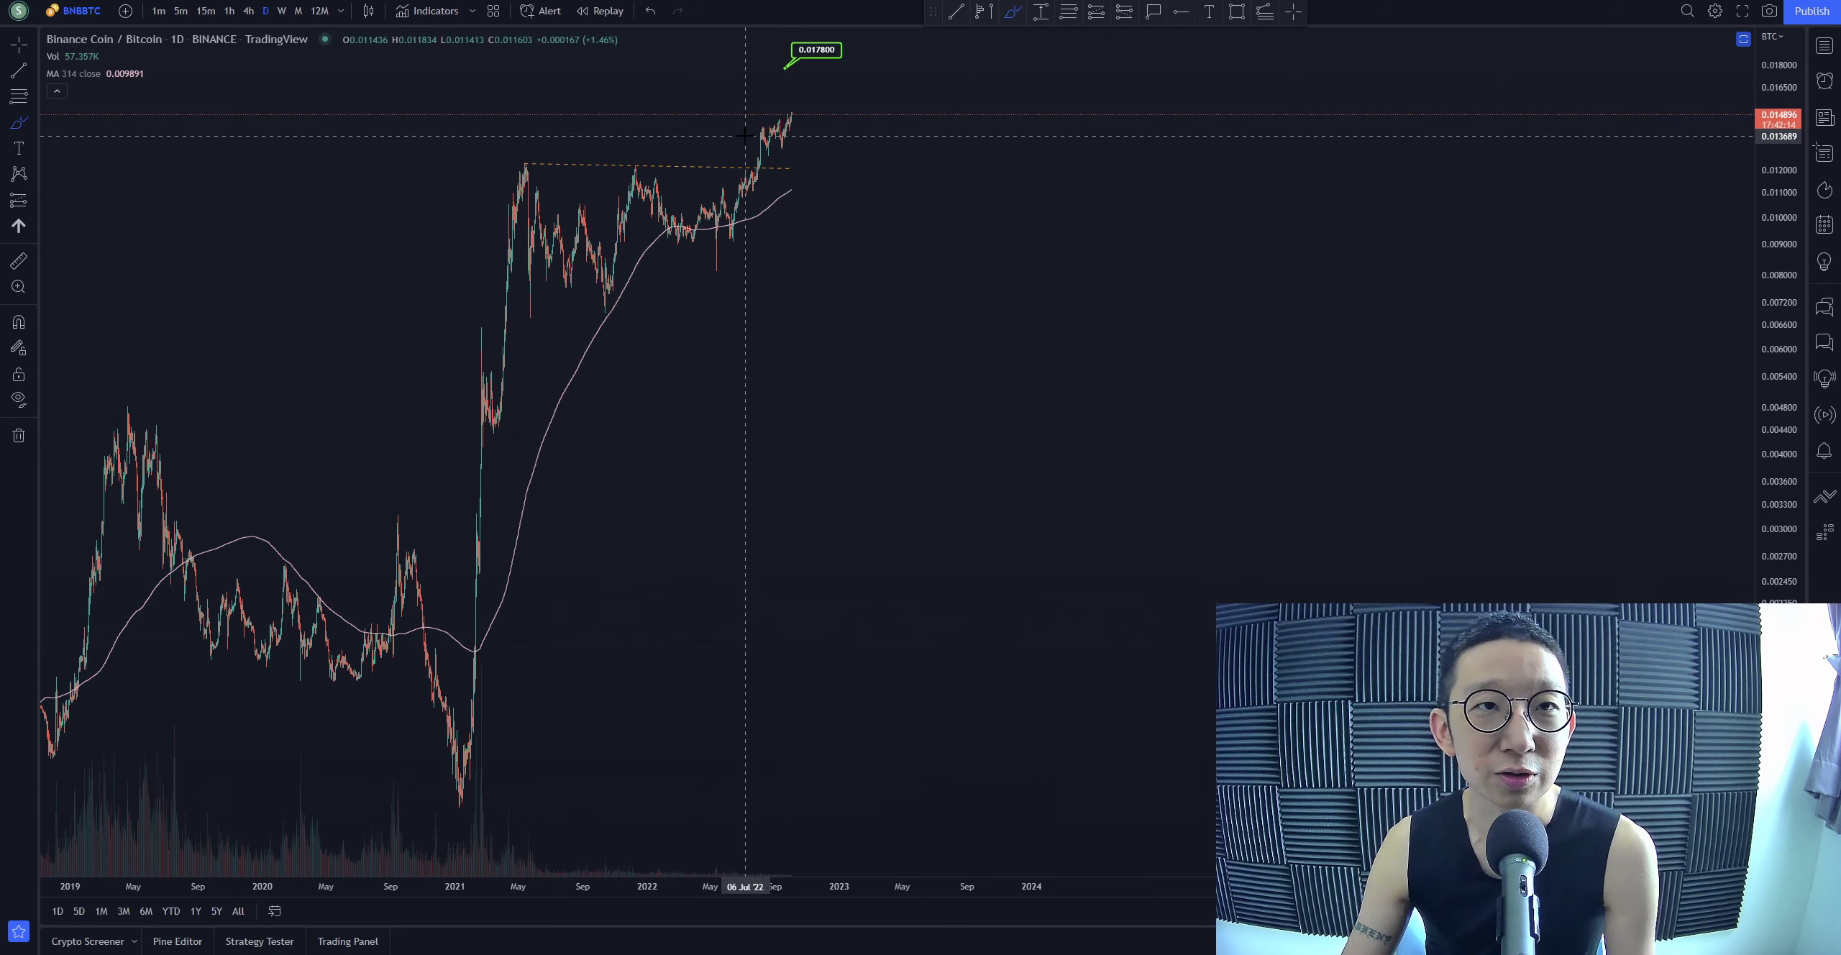